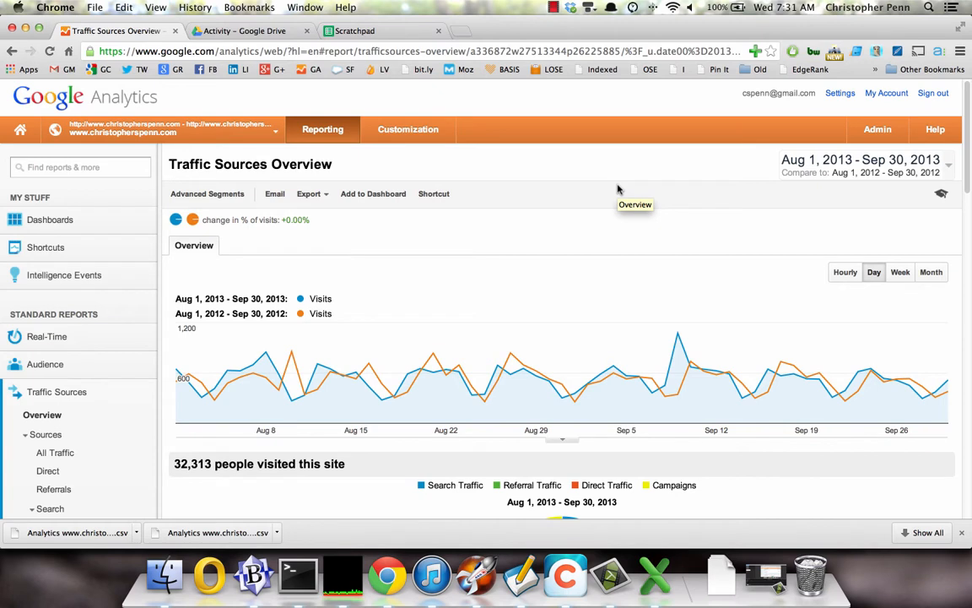
mouse_move(628, 182)
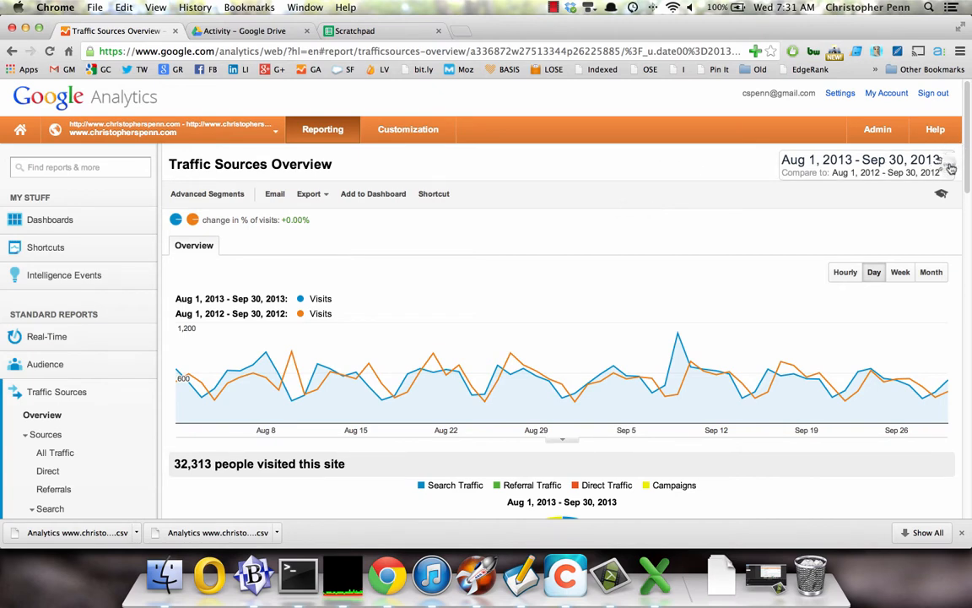
Set the date range to compare Aug–Sep 2013 with the same months of 2012
left_click(861, 165)
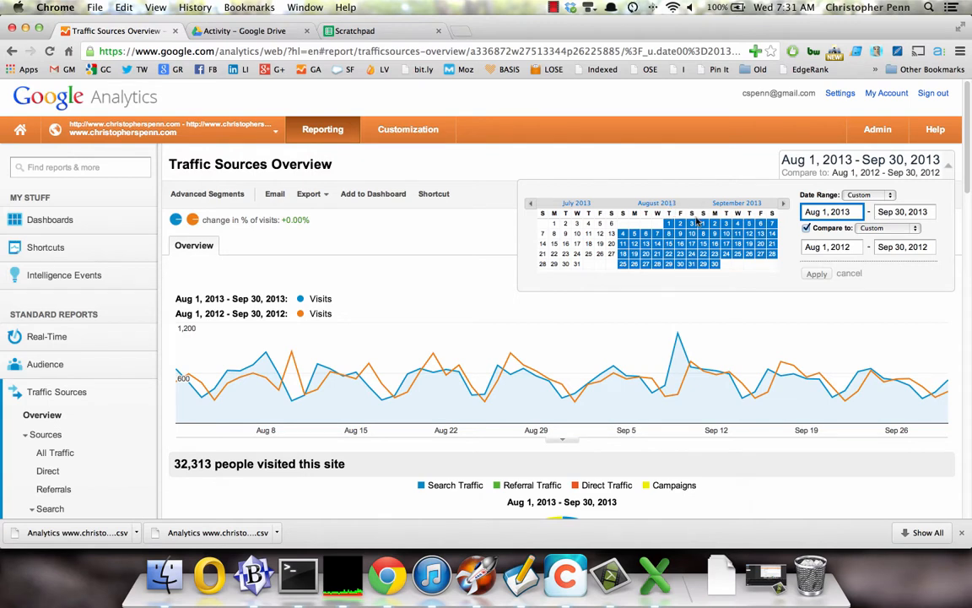
mouse_move(718, 209)
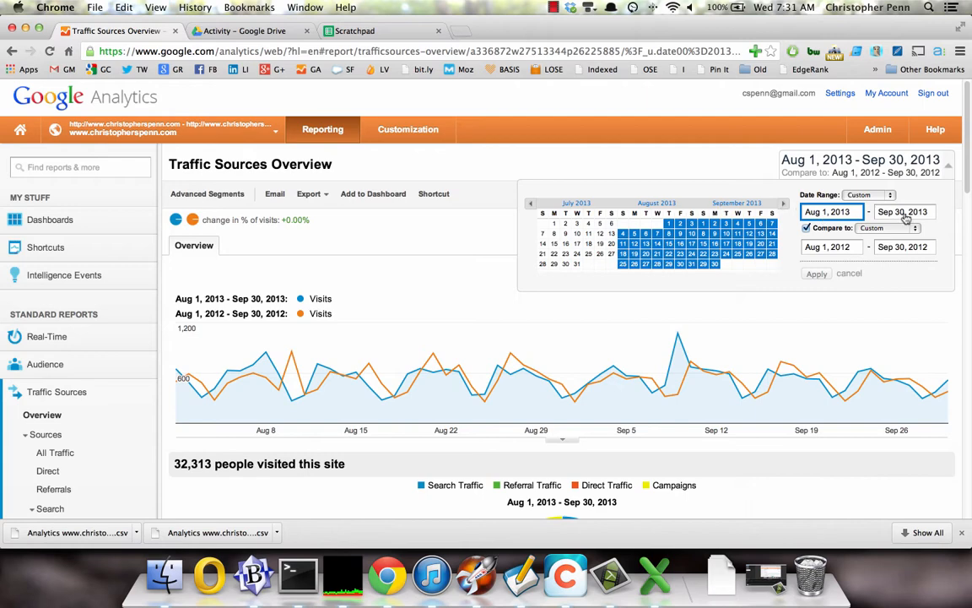
left_click(889, 228)
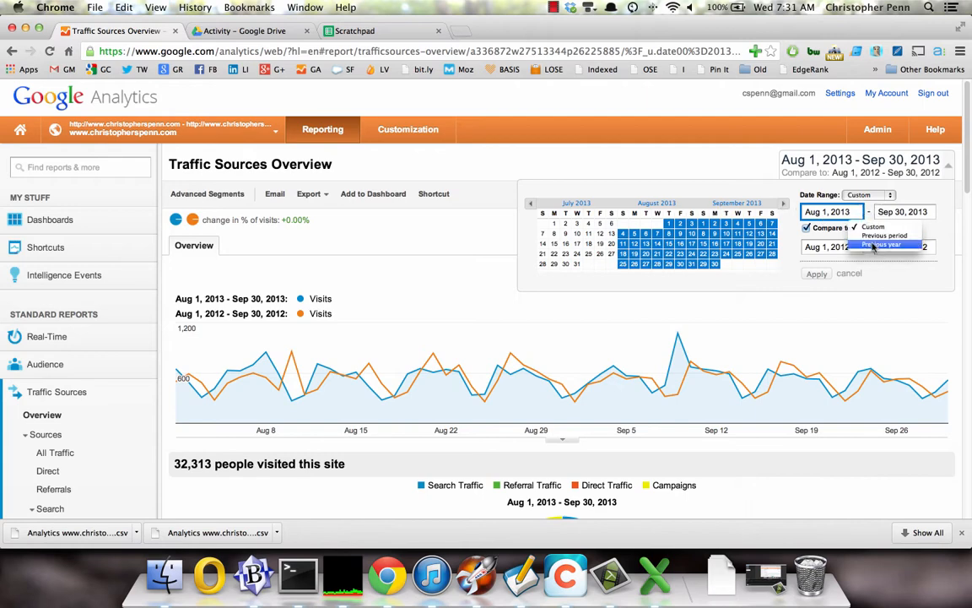
left_click(816, 273)
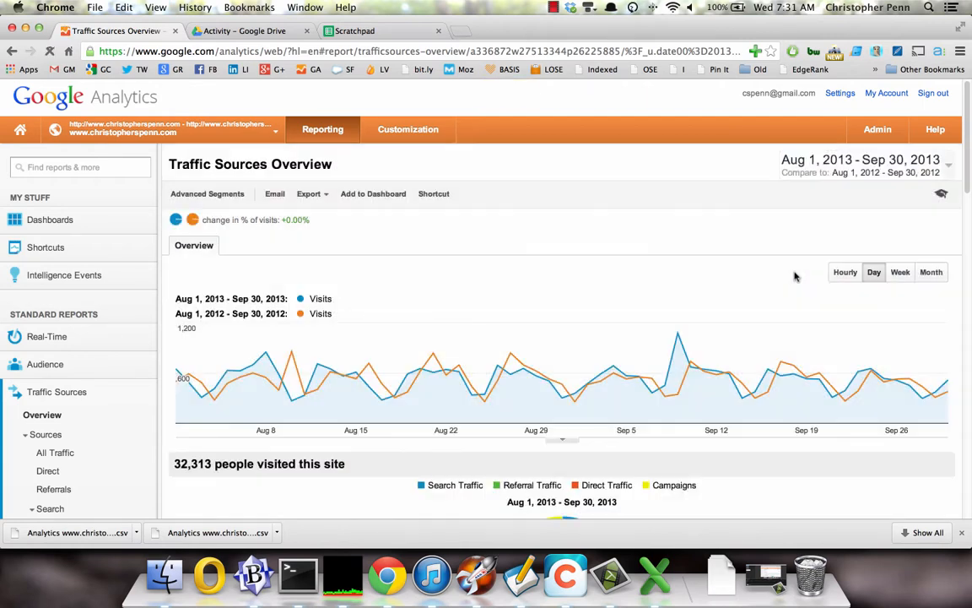
mouse_move(349, 298)
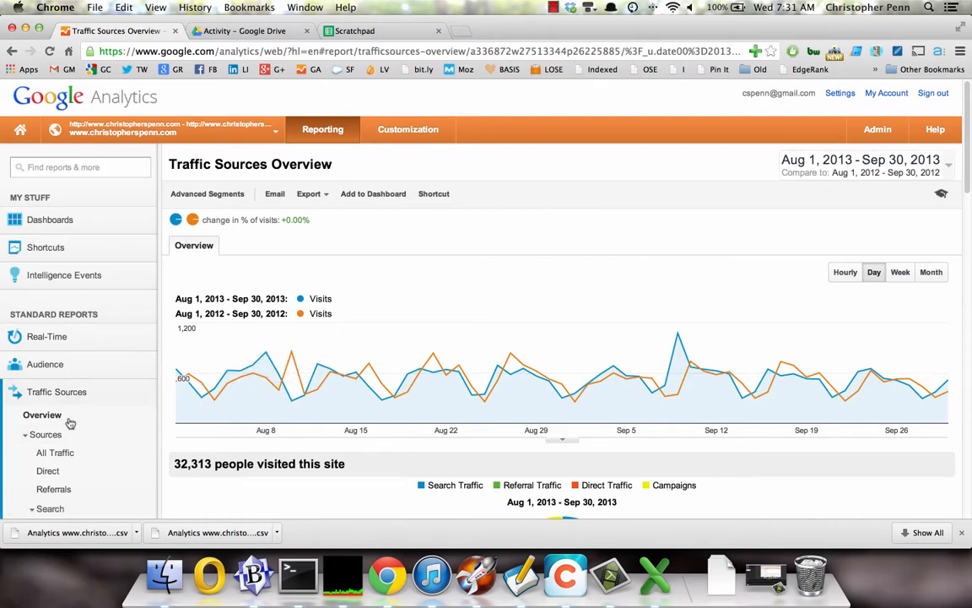
Export the Organic Search Traffic report, grouped by month, as a CSV file
left_click(60, 442)
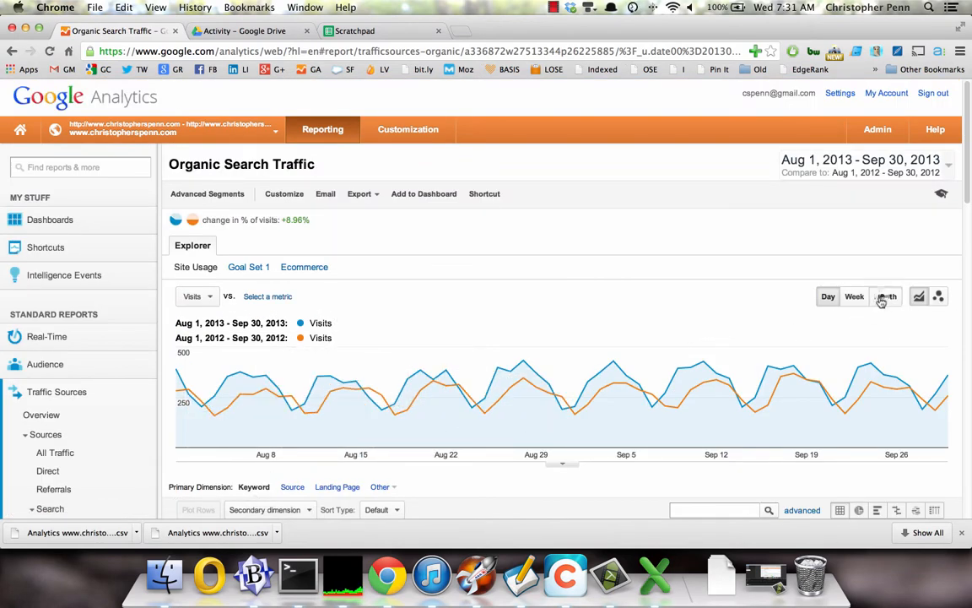
left_click(885, 296)
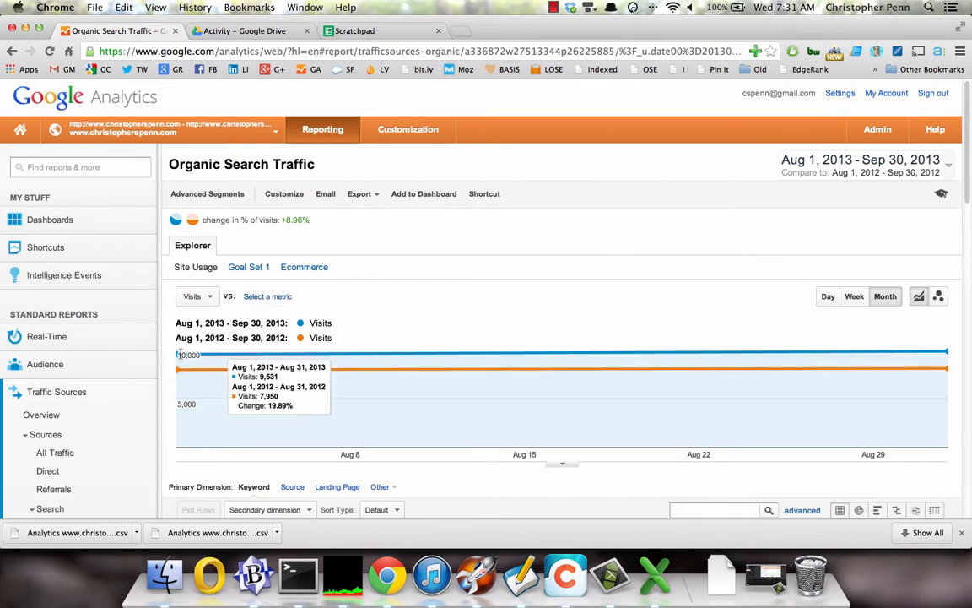
mouse_move(962, 359)
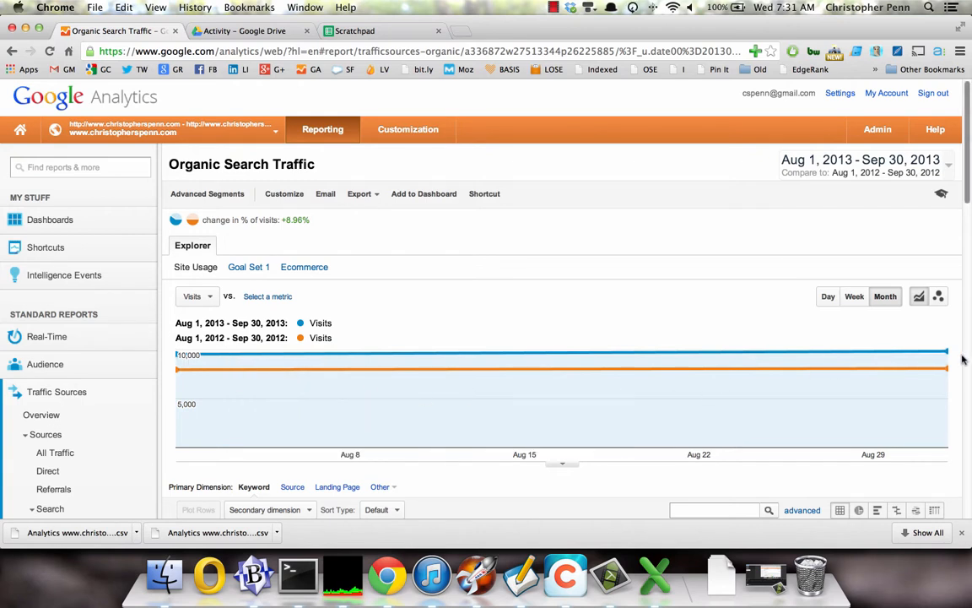
mouse_move(531, 296)
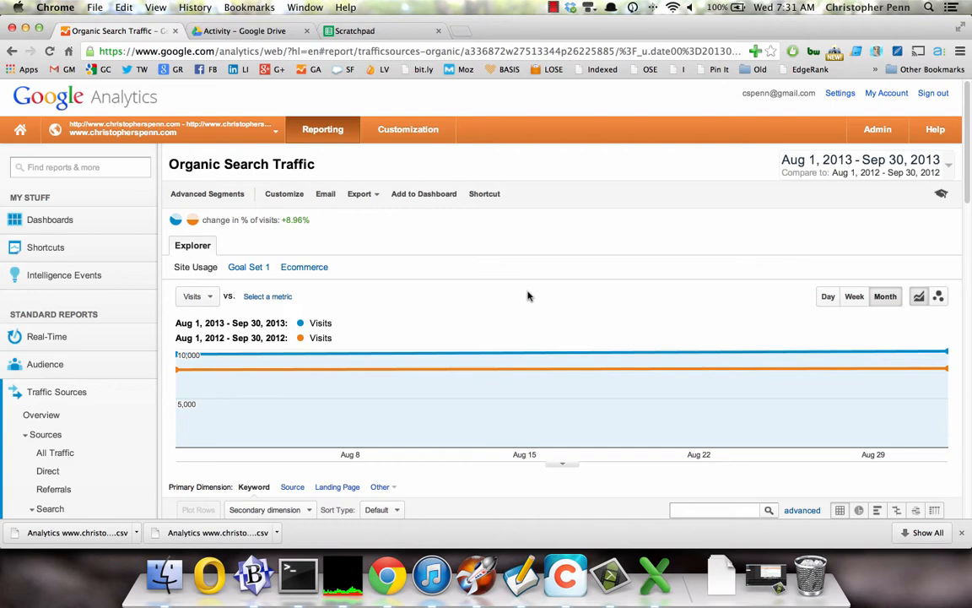
left_click(359, 193)
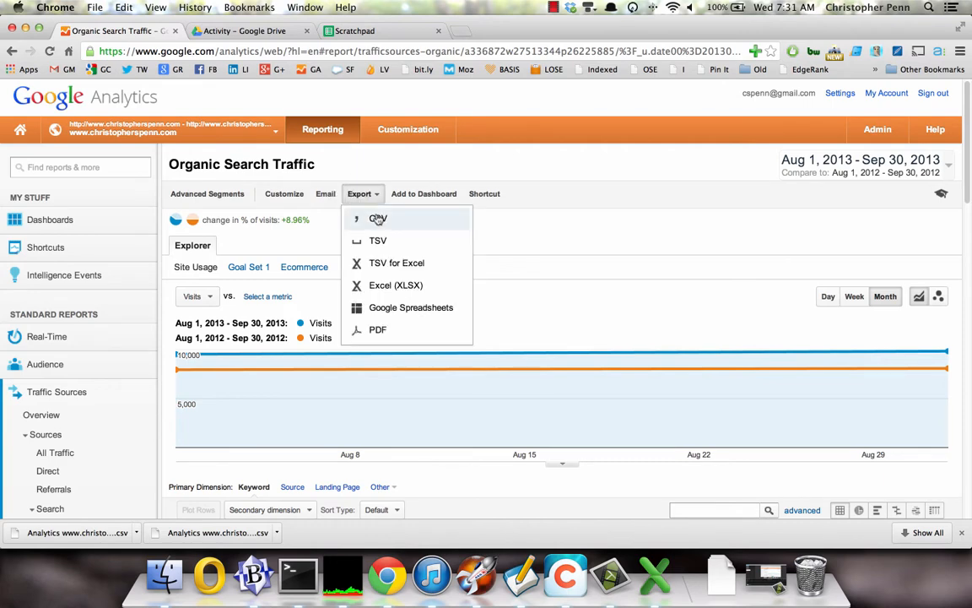
left_click(378, 219)
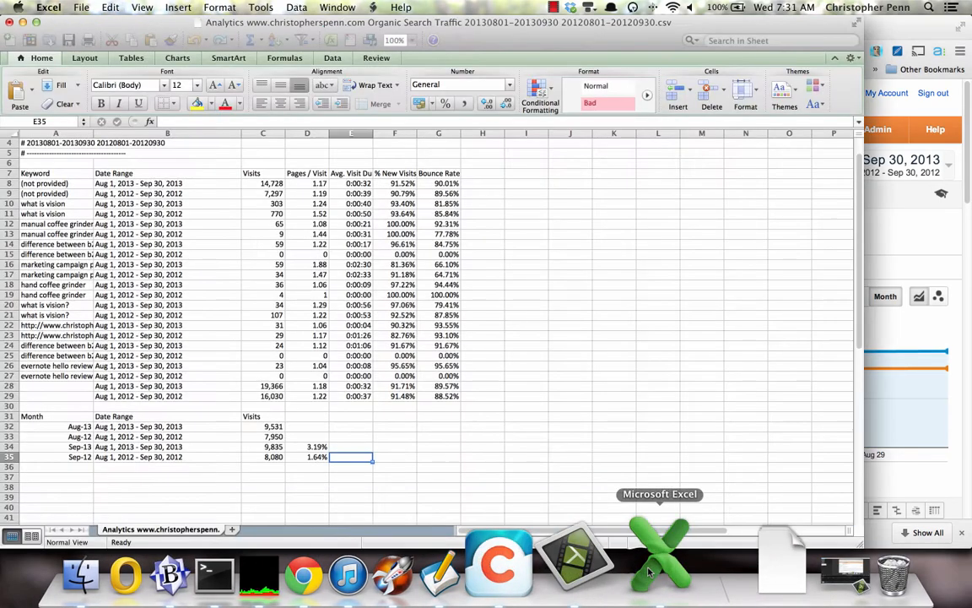
left_click(167, 406)
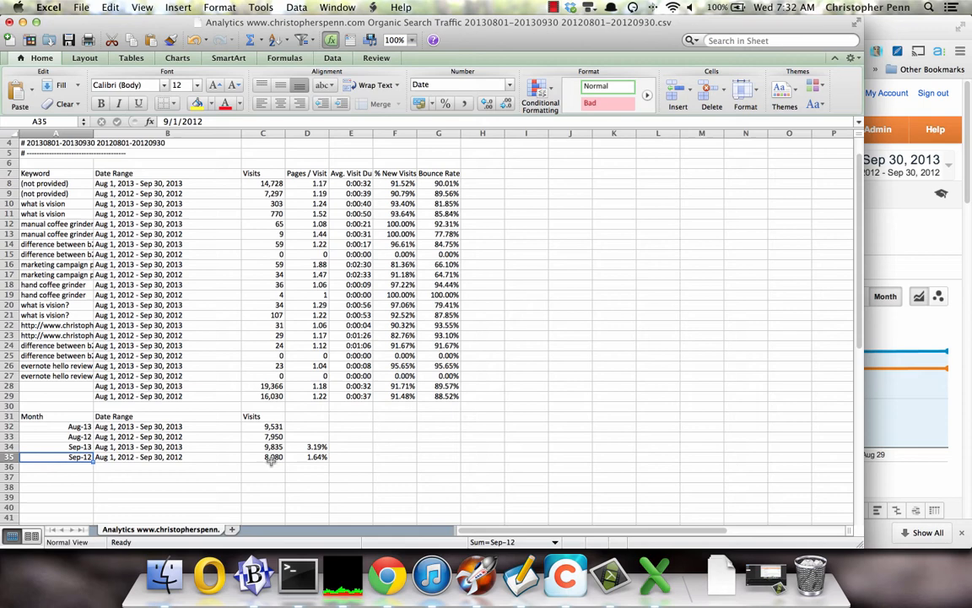
mouse_move(307, 462)
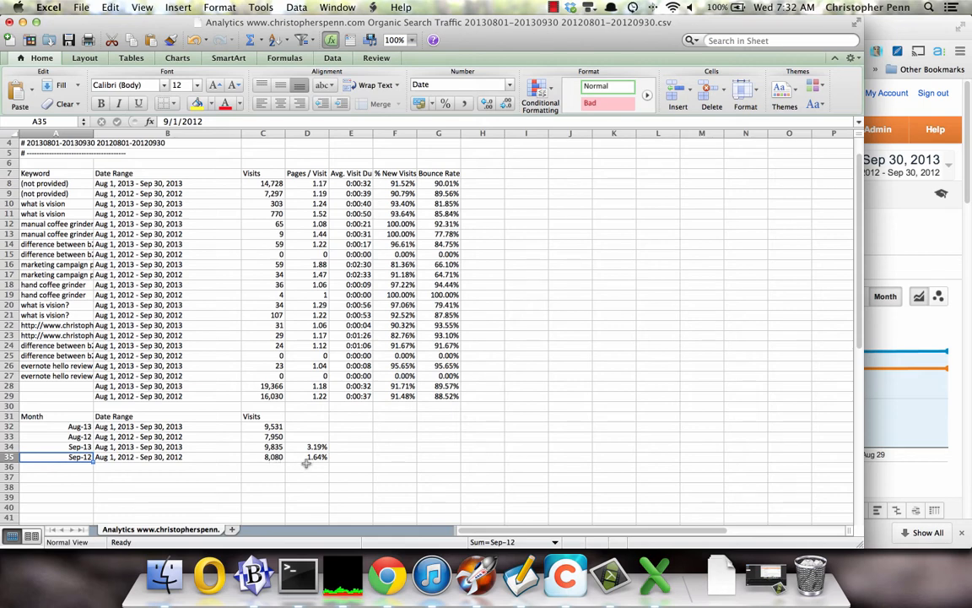
left_click(307, 457)
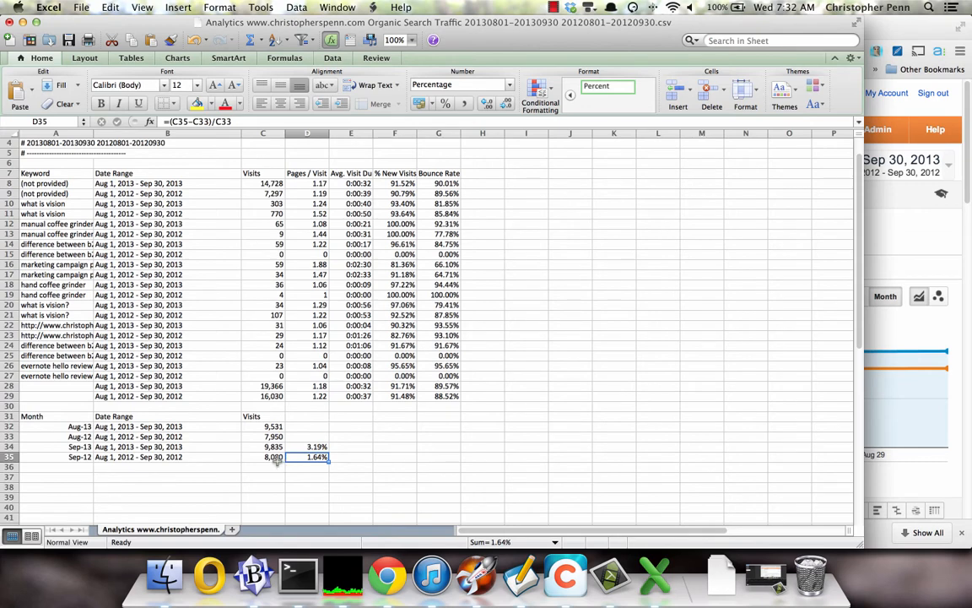
left_click(264, 436)
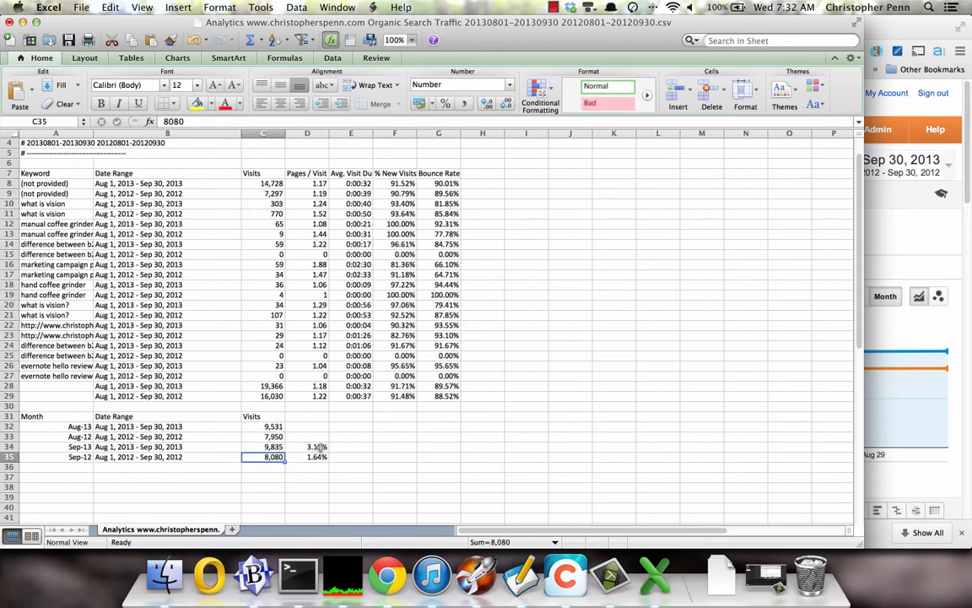
left_click(263, 426)
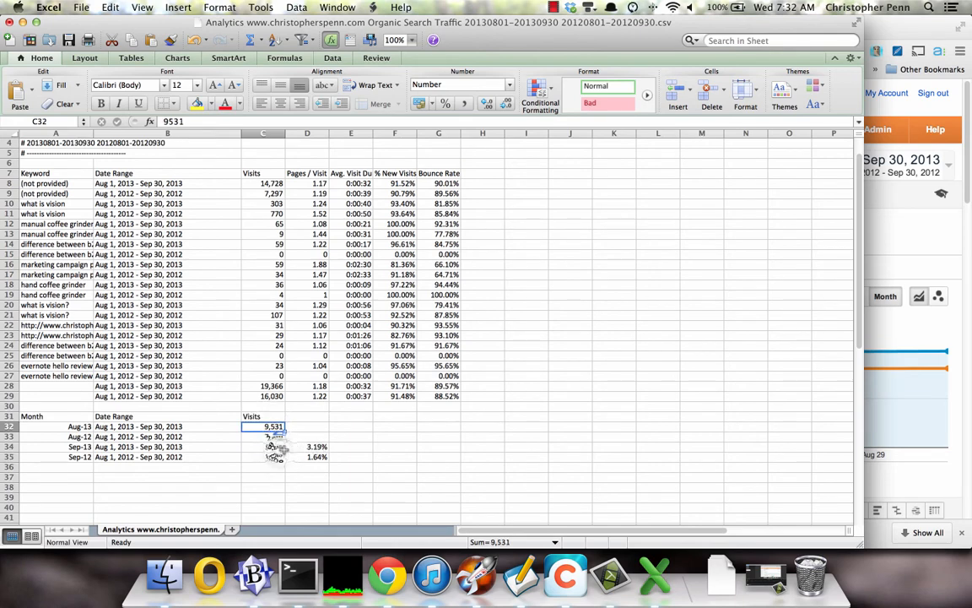
Inspect the percentage-change formulas in D34 and D35, then switch back to the Chrome report
left_click(264, 446)
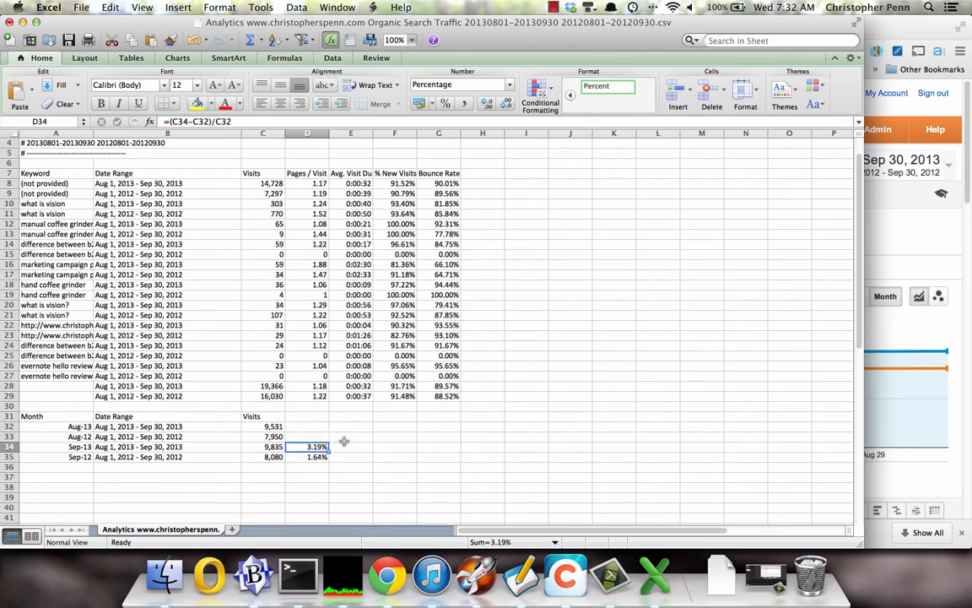
mouse_move(360, 470)
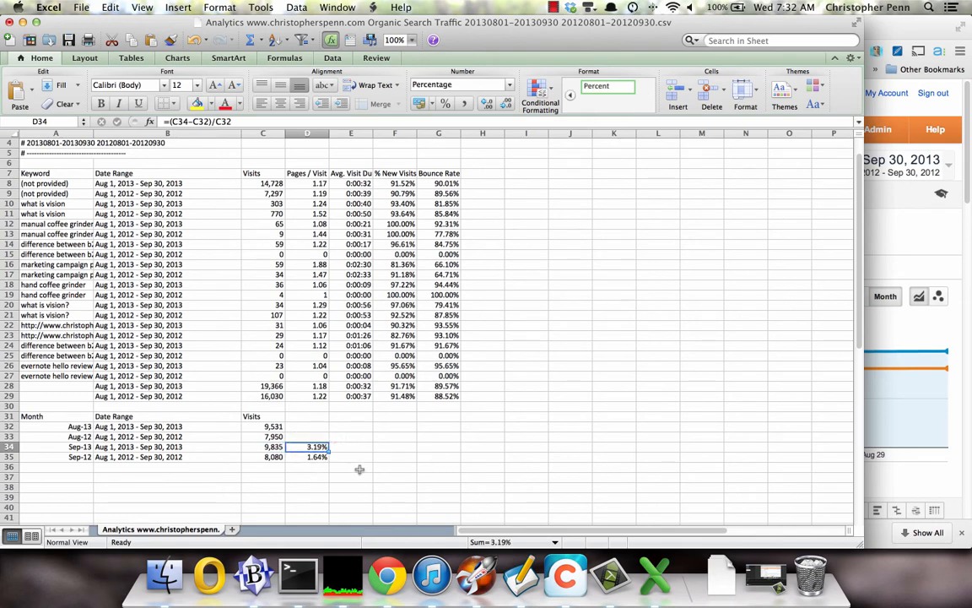
mouse_move(357, 436)
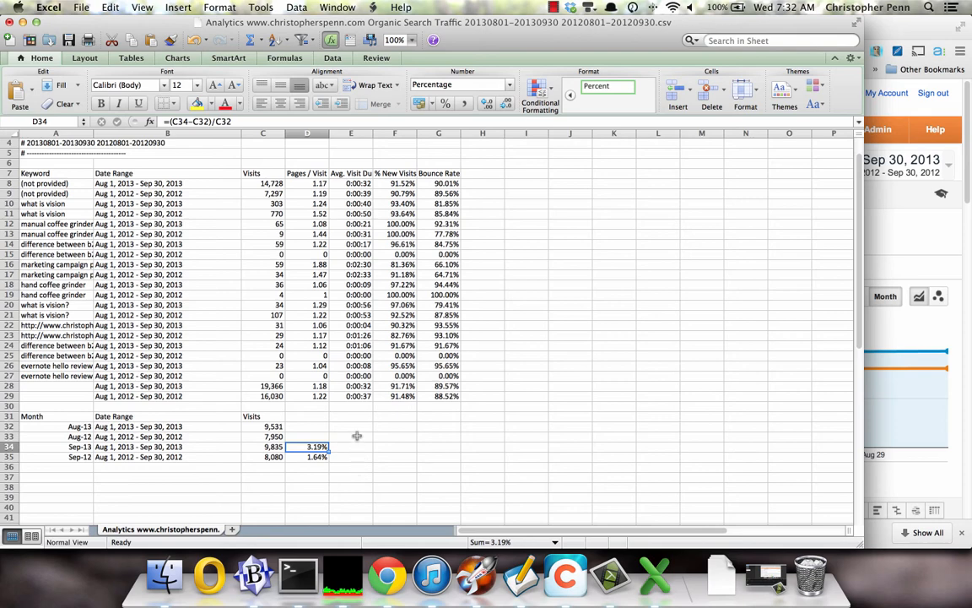
mouse_move(344, 440)
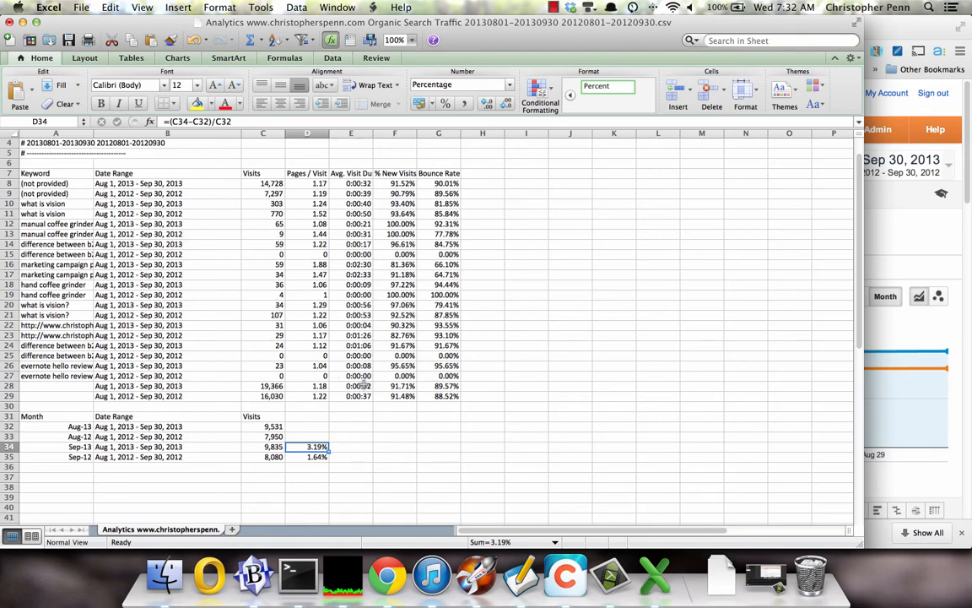
mouse_move(401, 408)
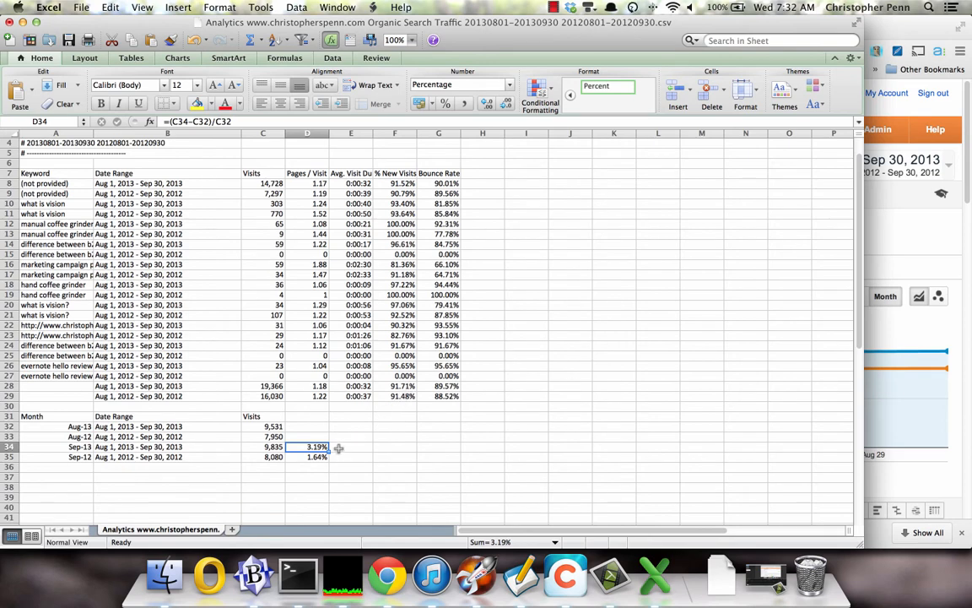
mouse_move(335, 447)
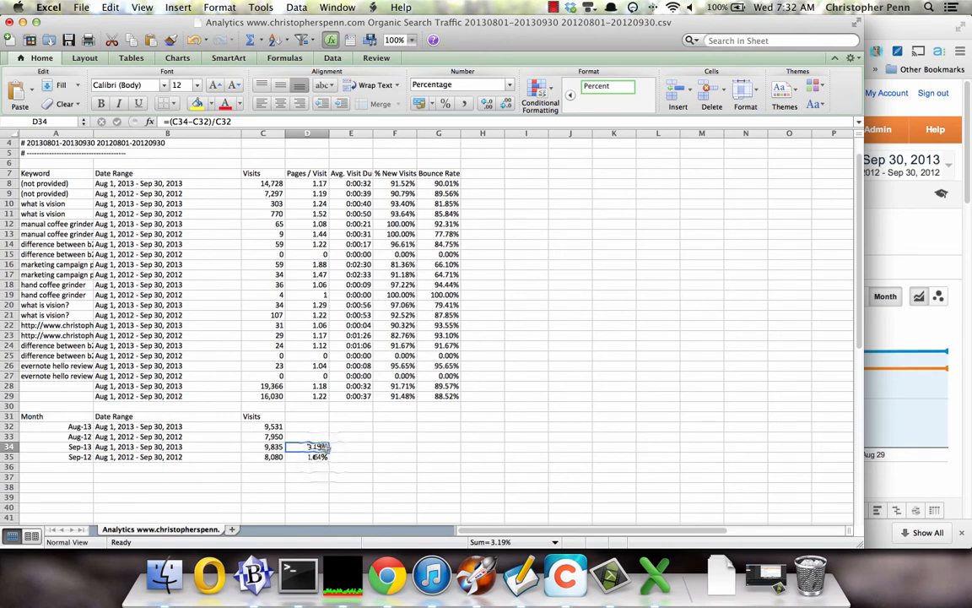
left_click(308, 457)
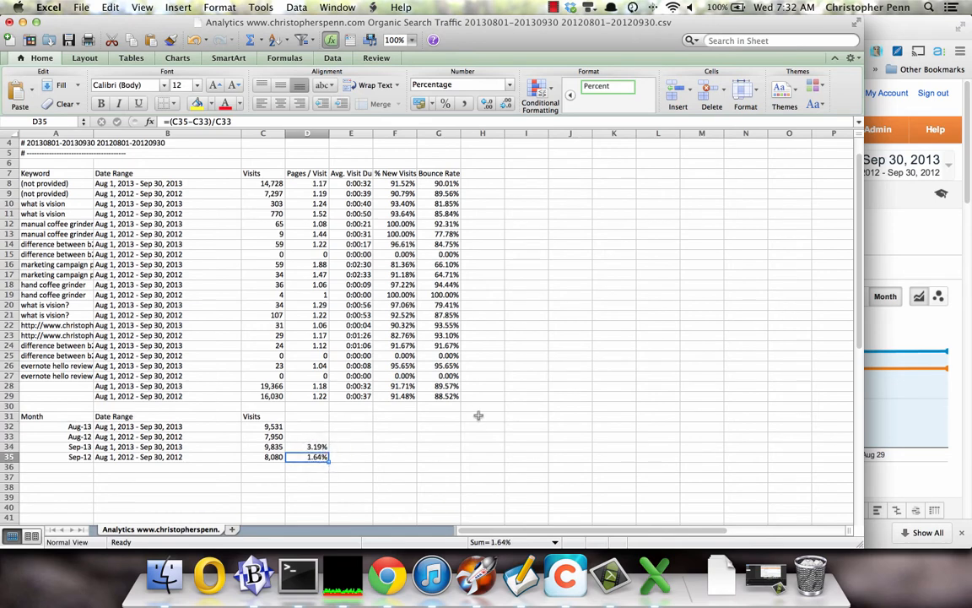
left_click(386, 576)
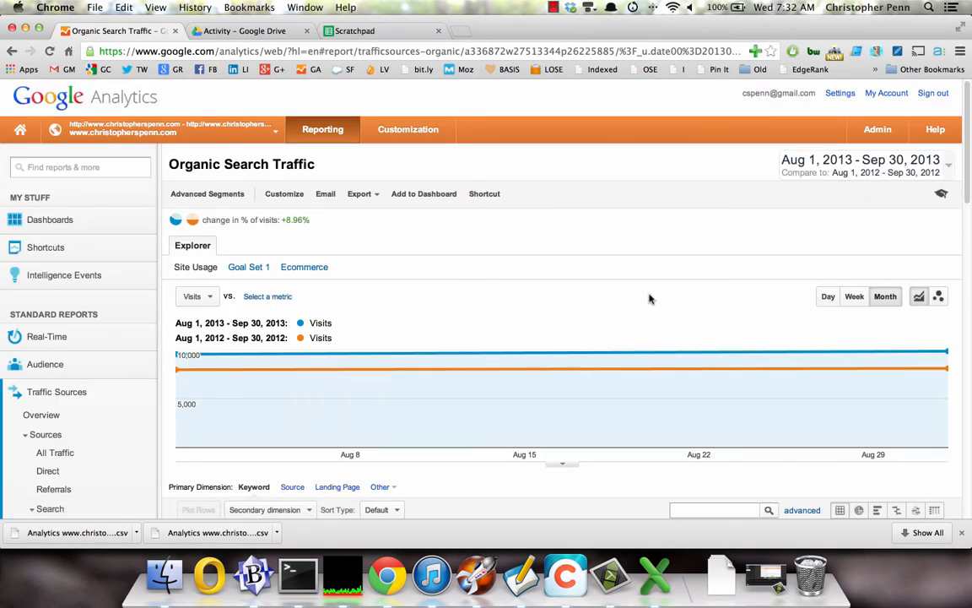
mouse_move(614, 302)
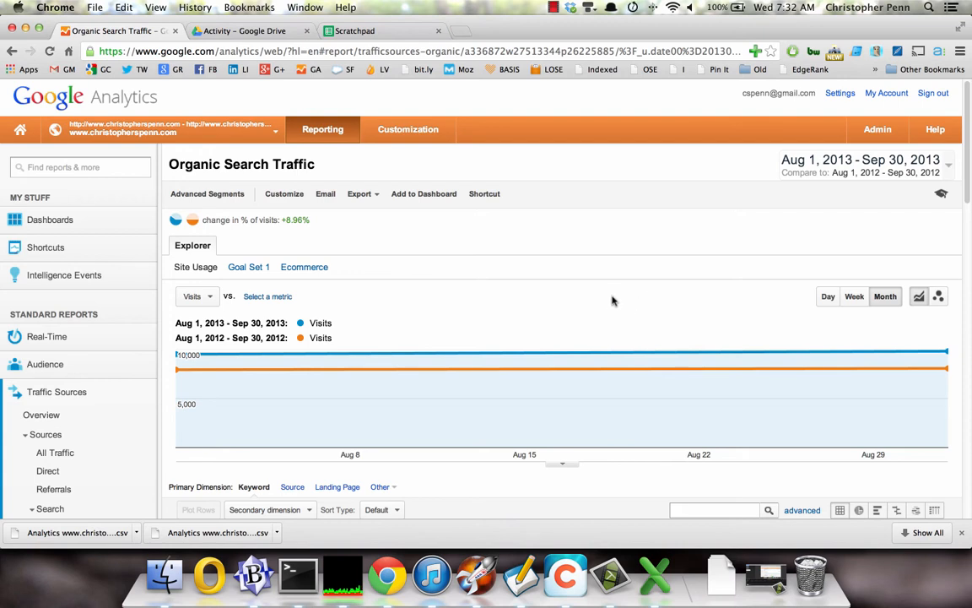
mouse_move(614, 291)
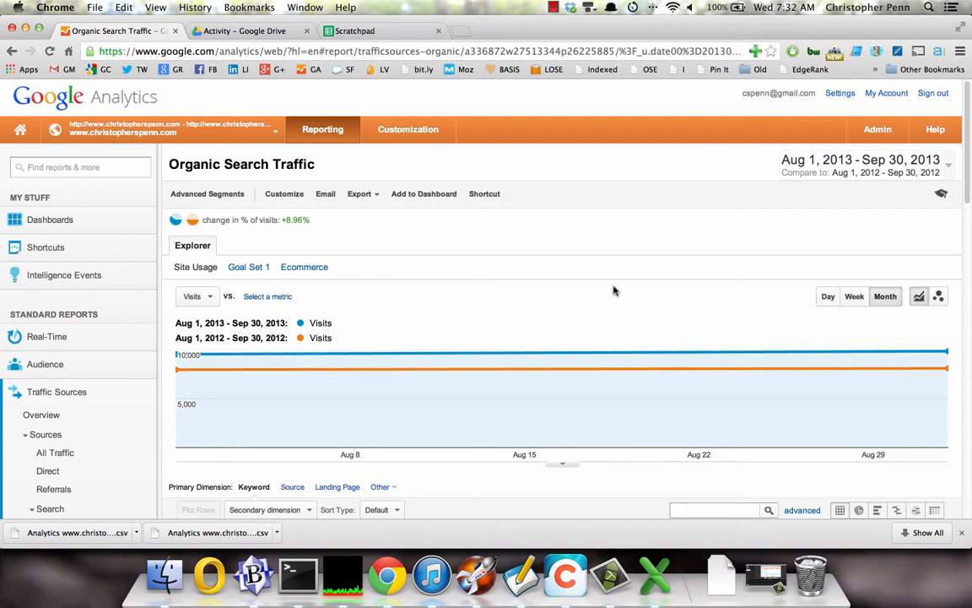